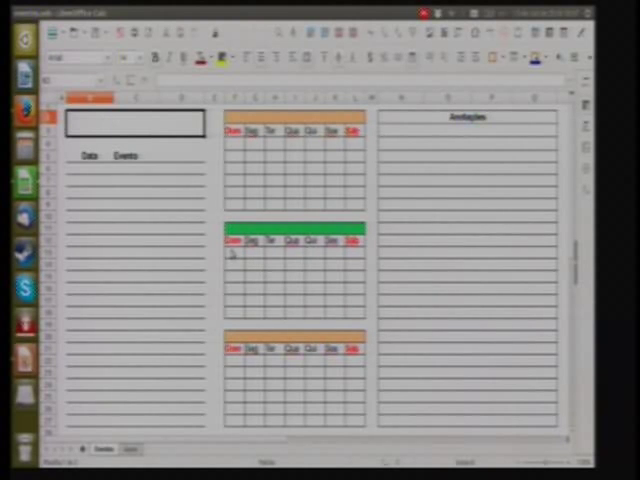
- Select the helper sheet's date formula cells to review how the current date is built
drag(230, 255, 355, 305)
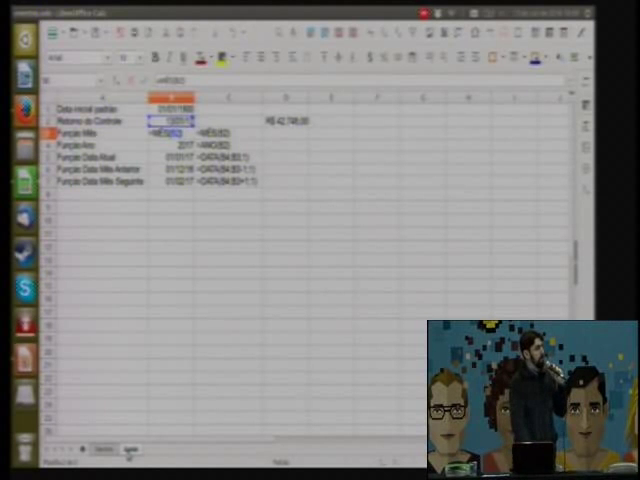
click(175, 133)
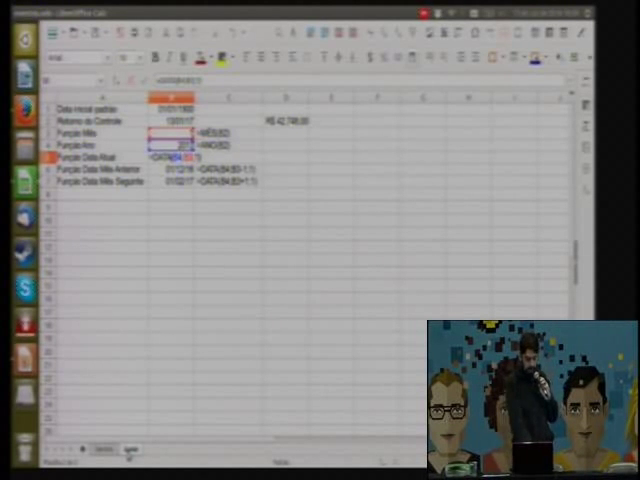
click(180, 183)
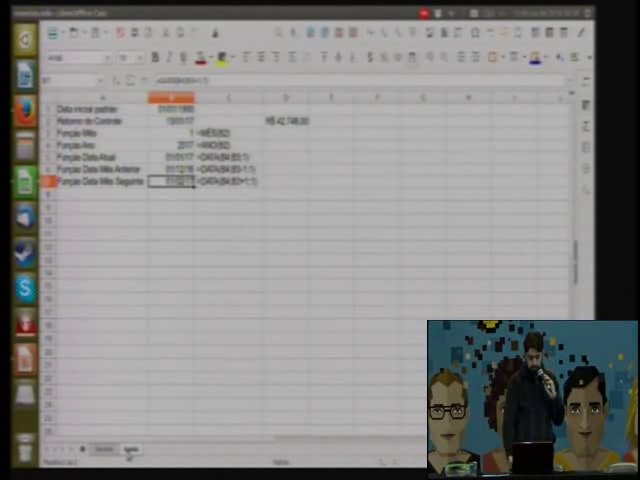
click(168, 170)
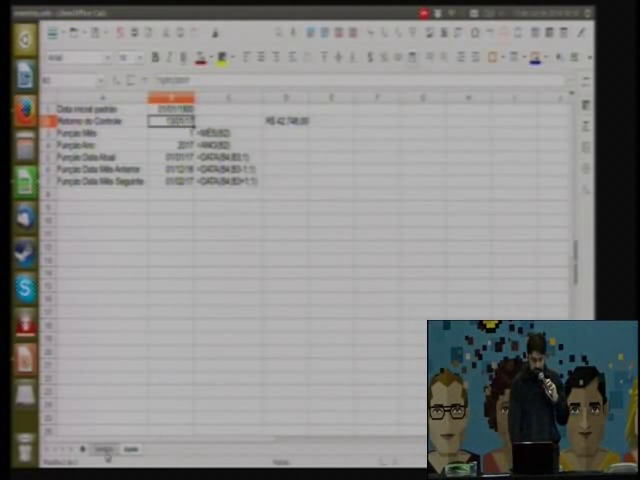
- Return to the agenda sheet via its tab at the bottom
click(100, 448)
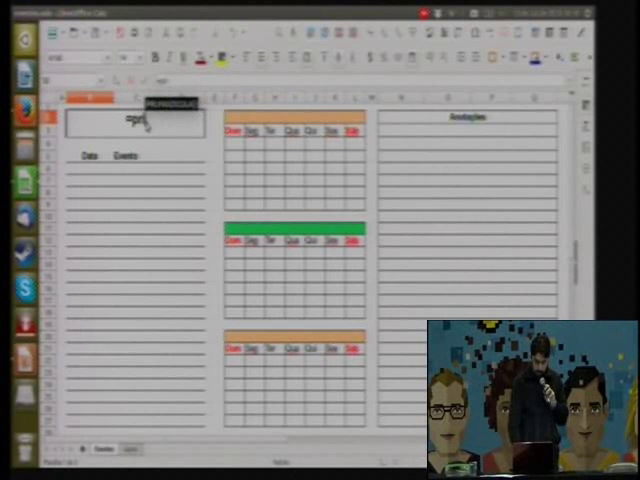
- Enter =PRI.MAIUSCULA(TEXTO(...)) in the title cell so it shows the capitalised month and year
text(=PRI.MAIUSCULA())
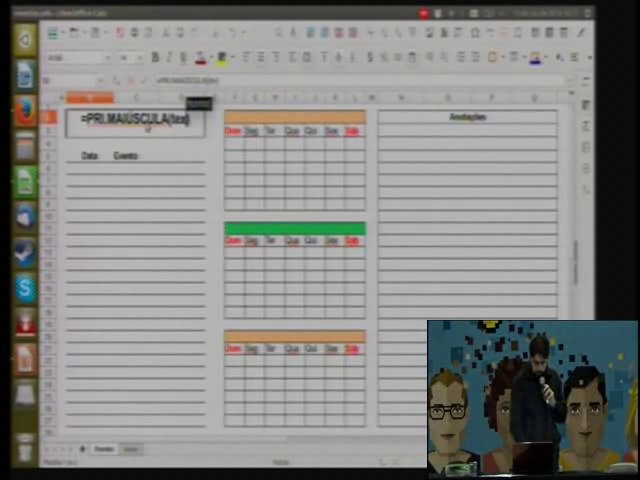
text(TEXTO))
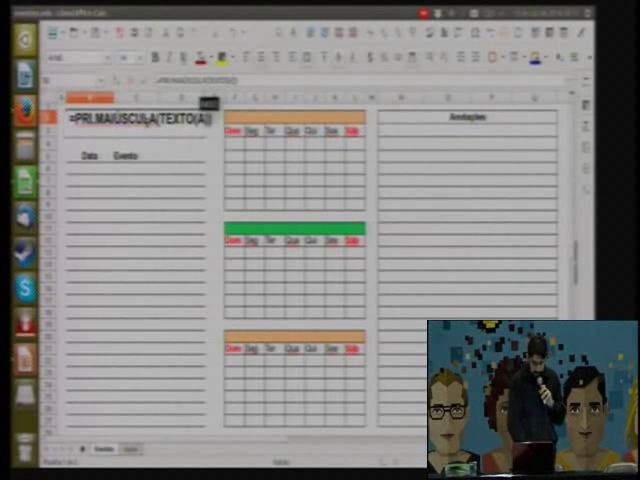
text(Apoi)
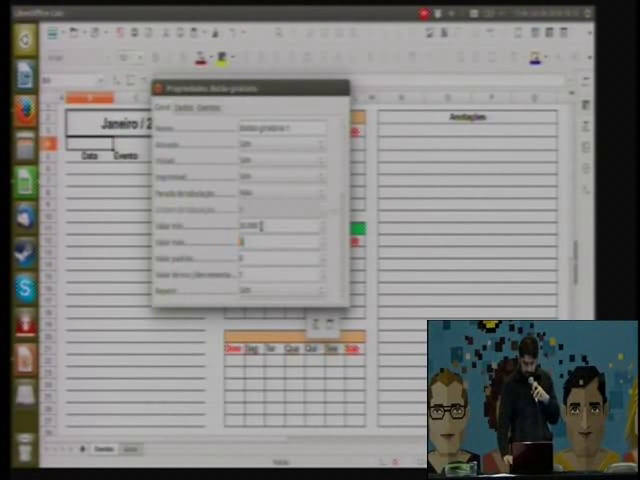
- Set the form control's Max. value to 10000 in its general properties
text(10000)
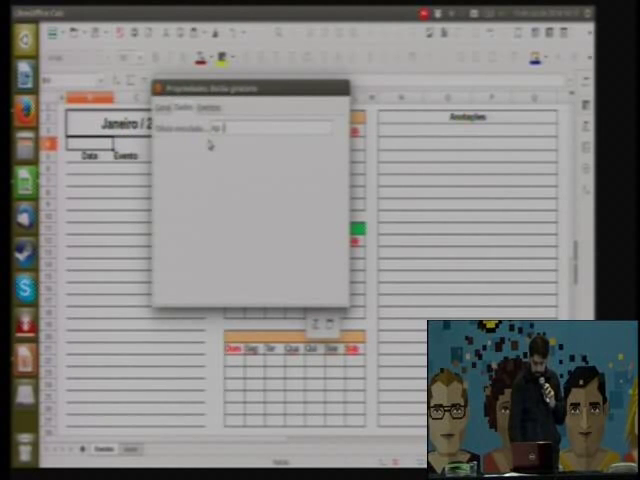
- Link the form control's data to a cell on the Agenda sheet
text(Agenda)
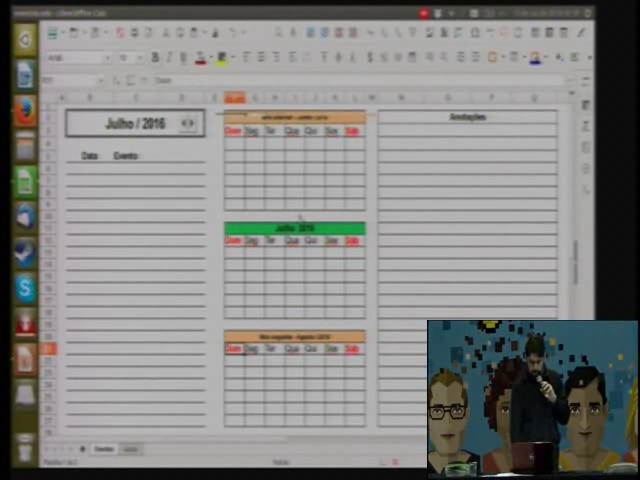
click(189, 124)
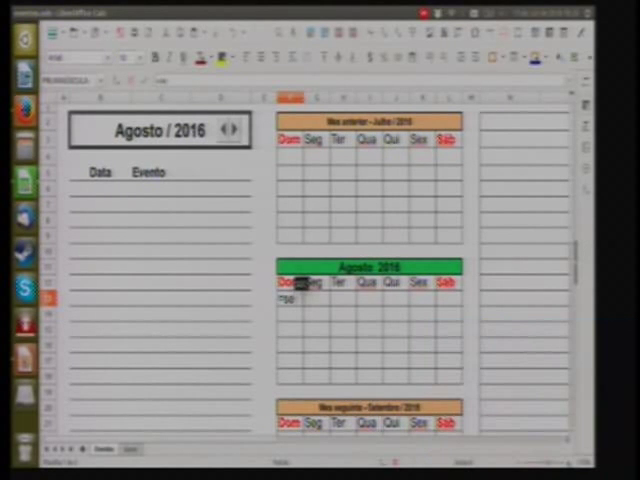
- Start the first Sunday cell's =SE(PRI.MAIUSCULA(TEXTO(...))) day formula
text(=SE(PRI.MAIUSCULA(TEXTO(A)
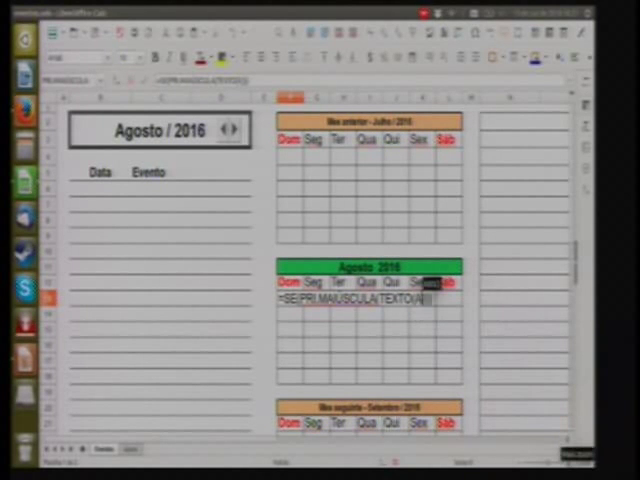
text(p)
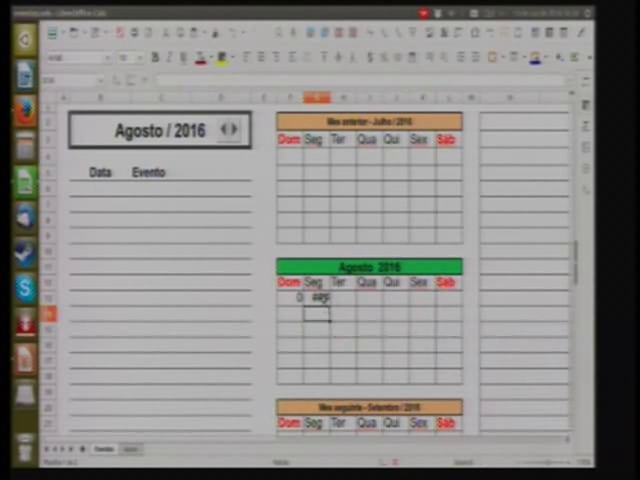
- Bring up the formatting options for the first-week date cells
right_click(315, 305)
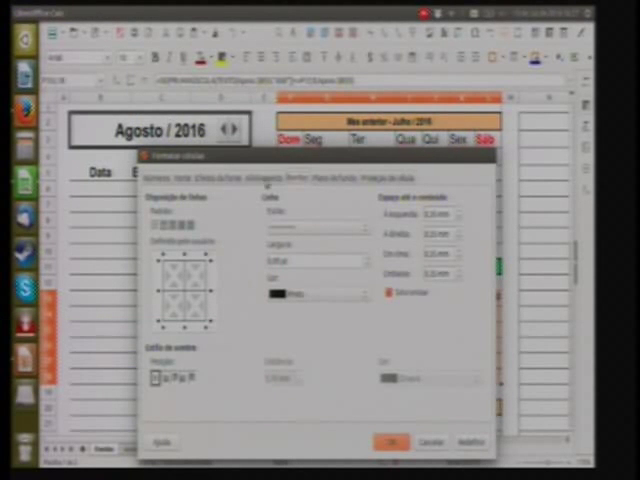
- Apply a user-defined number format so the date cells show only the day number
click(157, 168)
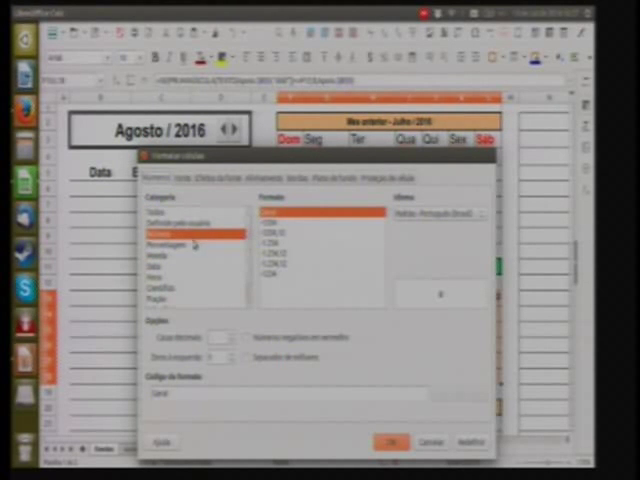
click(160, 213)
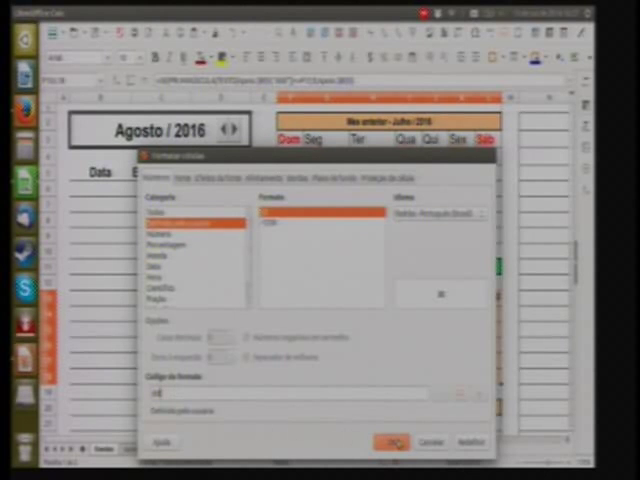
click(392, 441)
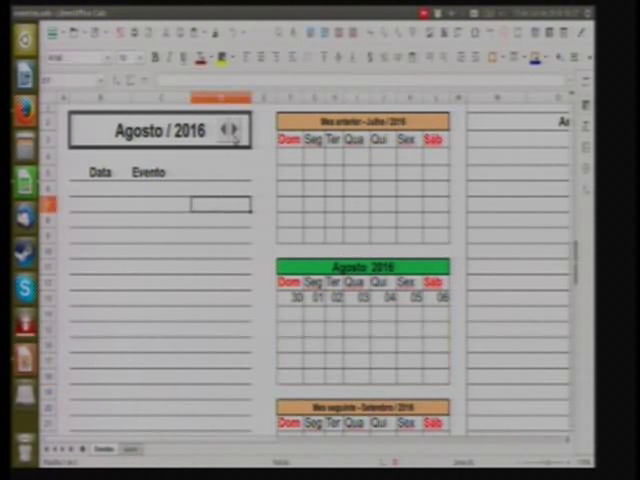
- Cycle the month spin control between Novembro and Dezembro 2016, checking the 01 cell's formula, ending on Novembro
click(237, 130)
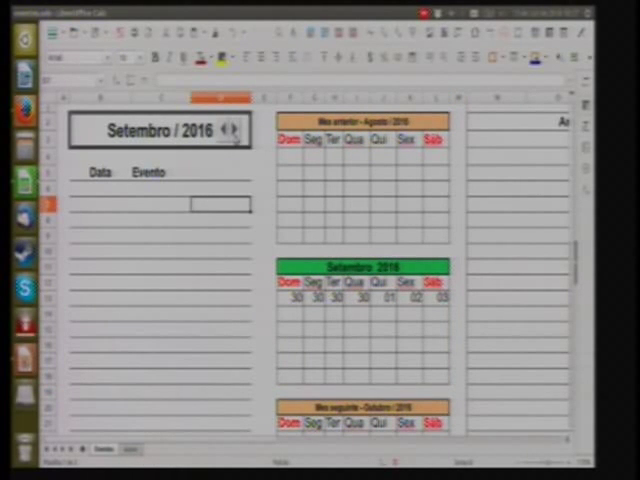
click(236, 130)
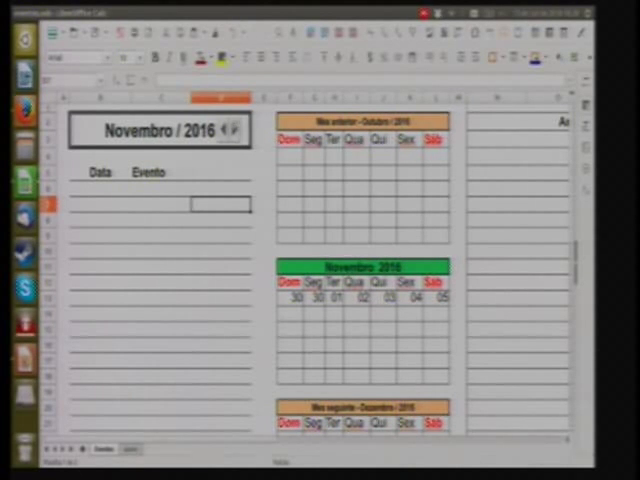
click(239, 131)
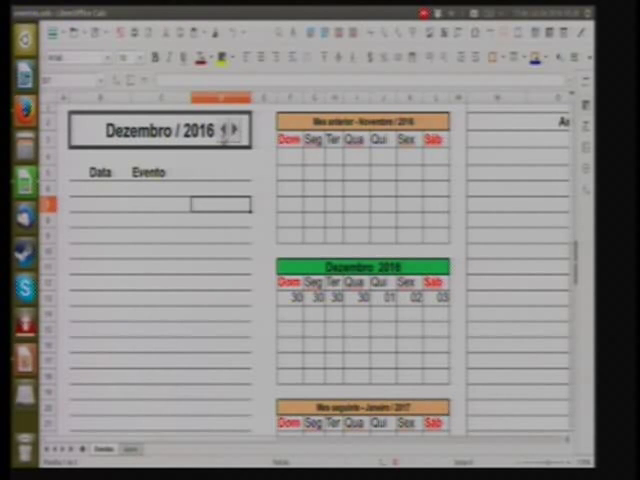
click(227, 130)
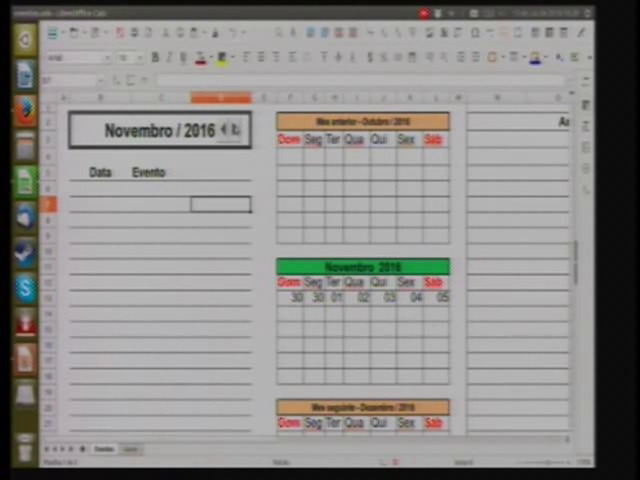
click(237, 130)
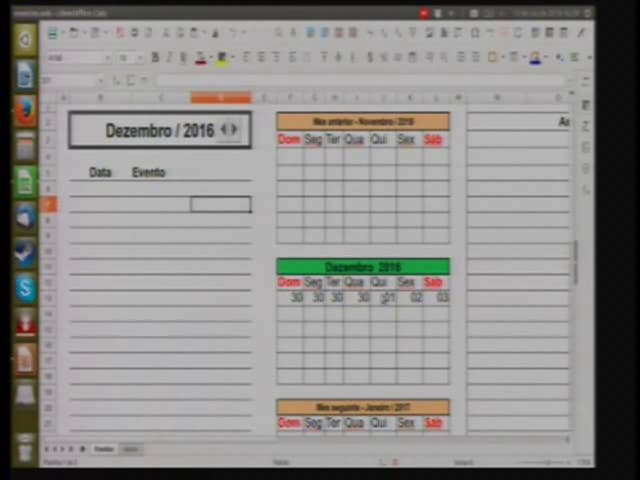
click(377, 297)
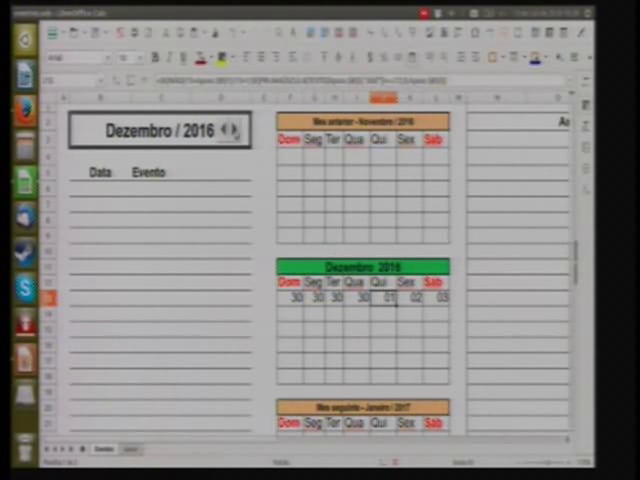
click(233, 131)
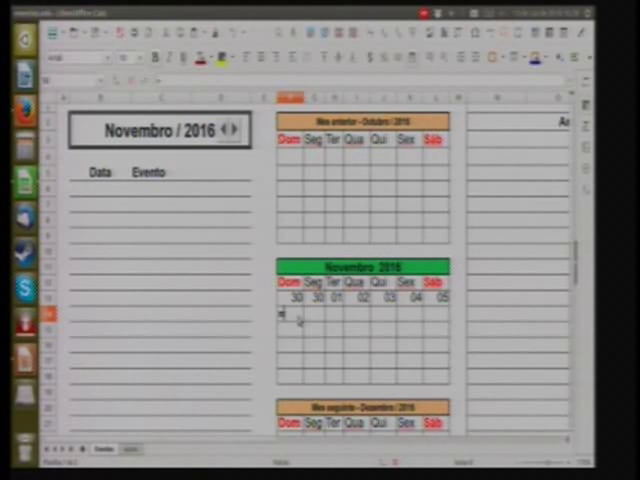
- Fill the second week's Dom cell with 06 and the Seg cell with a +1 formula giving 07
click(289, 314)
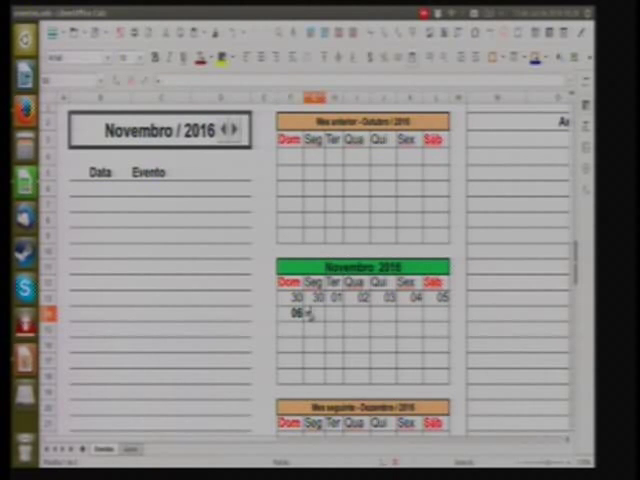
click(307, 315)
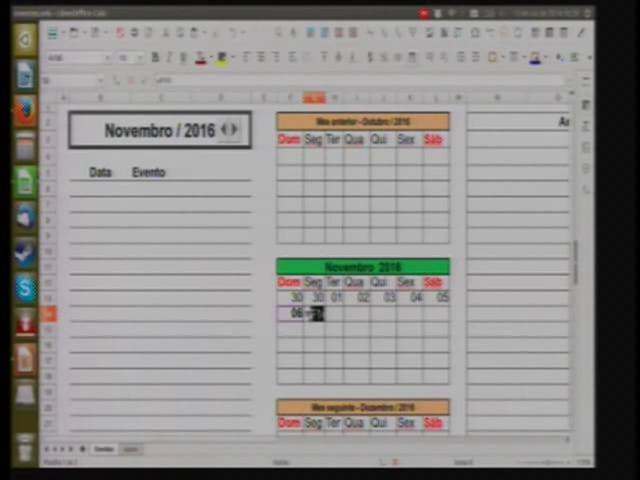
text(=14+1)
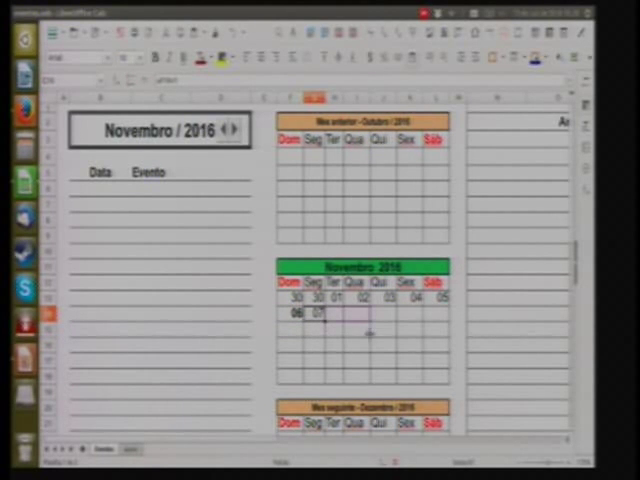
- Scroll the calendar grid right to reach the weeks being filled with +1 formulas
scroll(right, 3)
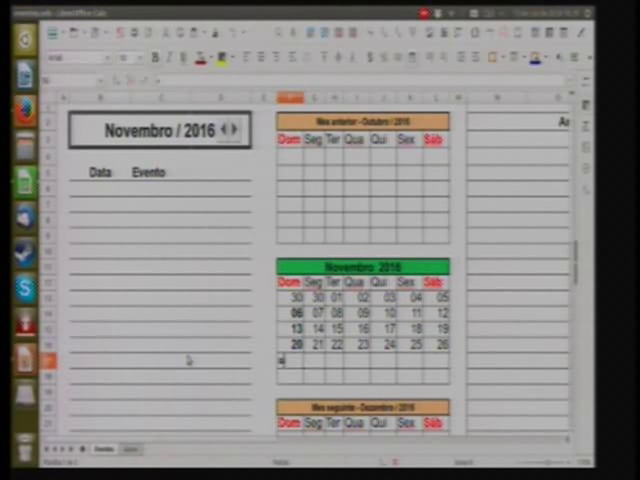
click(289, 345)
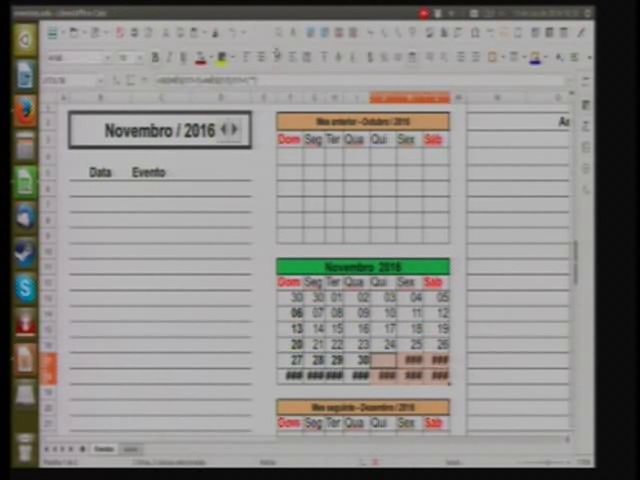
- Select an overflowing cell after the 30th to review its IF formula
click(231, 57)
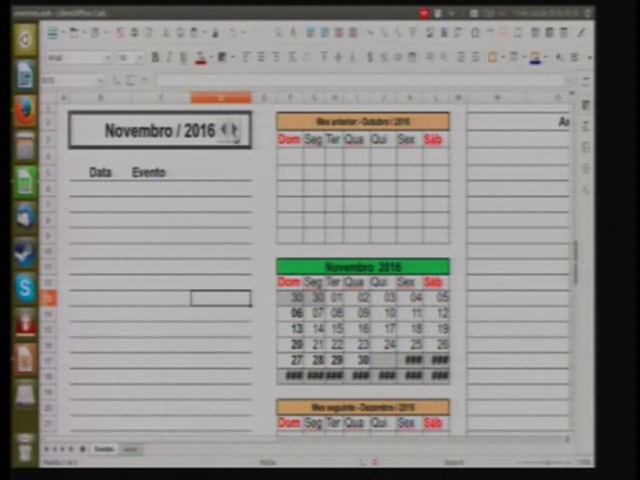
- Advance the month spin control to Dezembro, then step it back to Novembro / 2016
click(240, 131)
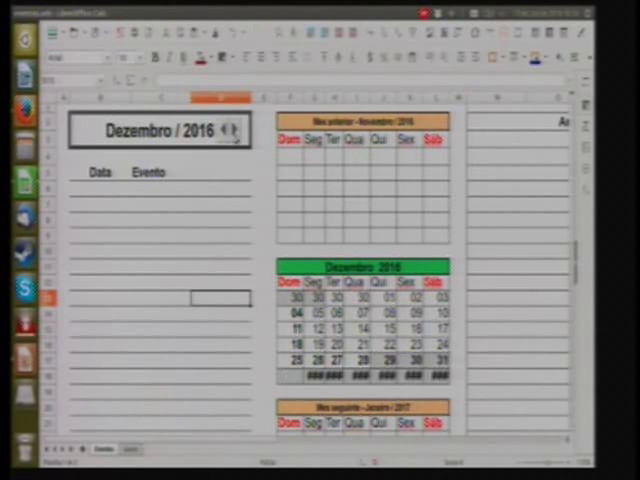
click(224, 131)
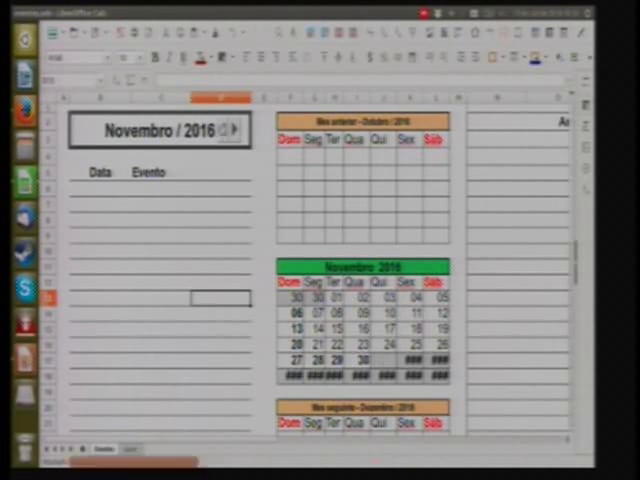
click(226, 130)
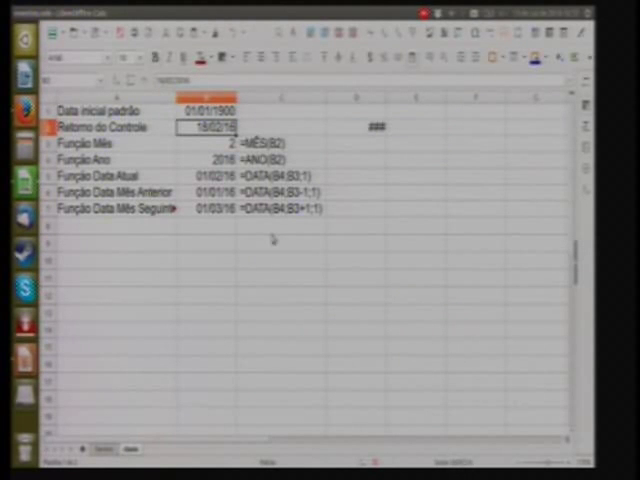
- Inspect the month control's returned date in B2 and the DATA formula in B5
click(205, 175)
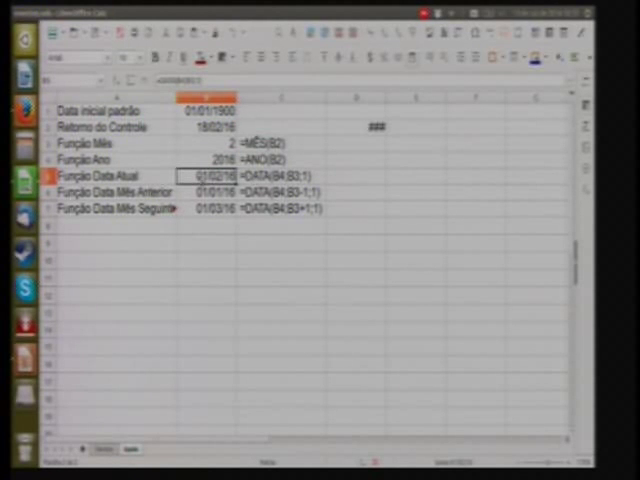
click(205, 191)
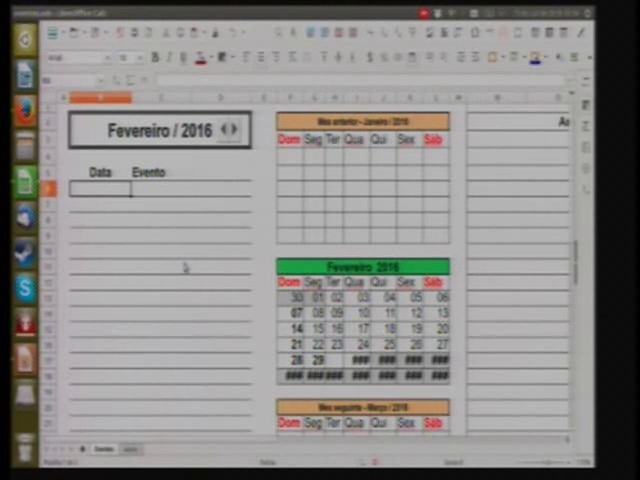
- Enter 12 as an event date in the first cell under Data
text(12/07/16)
click(100, 203)
text(20/07/16)
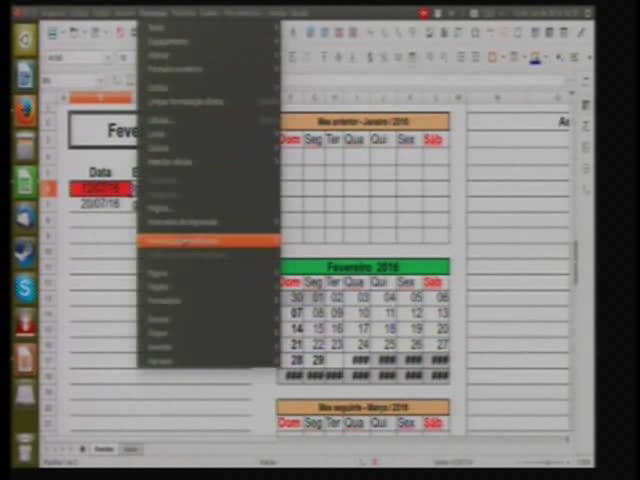
- Review the Data column's red cell-value conditional rule and accept it unchanged
click(200, 239)
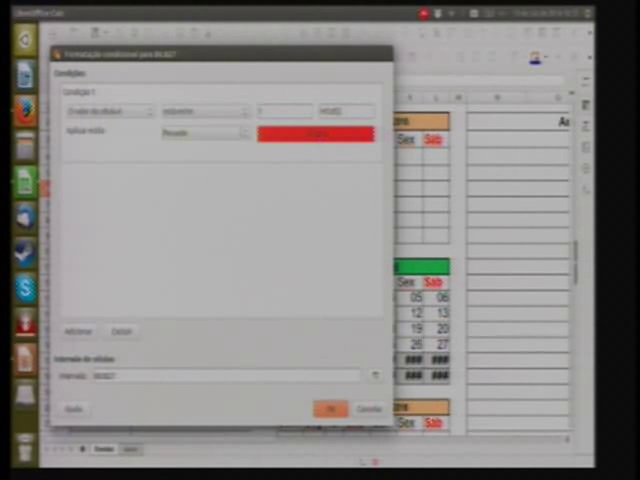
click(320, 409)
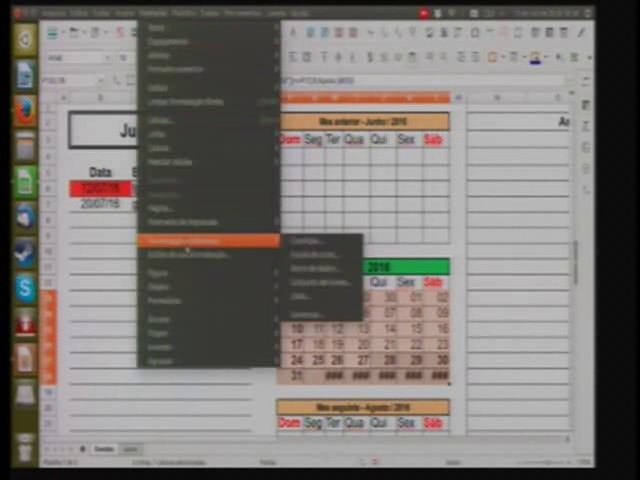
mouse_move(320, 243)
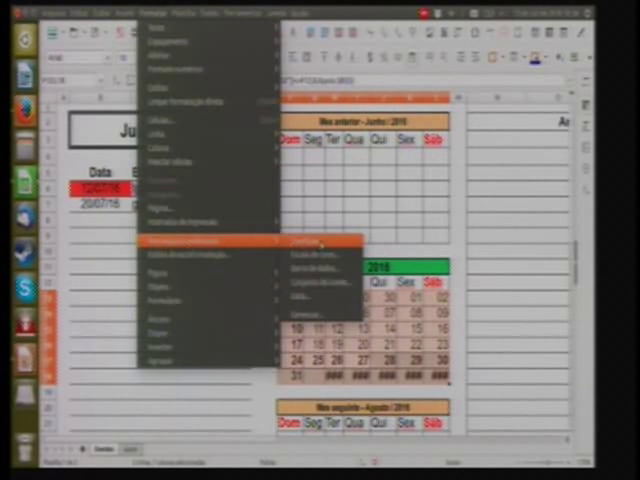
- Bring up the conditional formatting rule editor for the selected calendar day cells
click(298, 242)
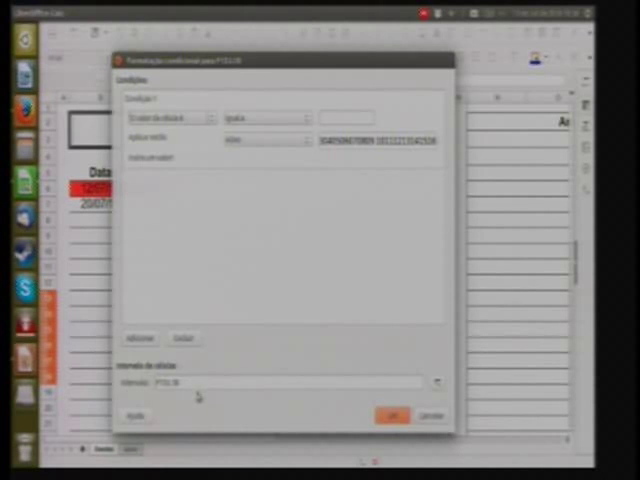
mouse_move(220, 80)
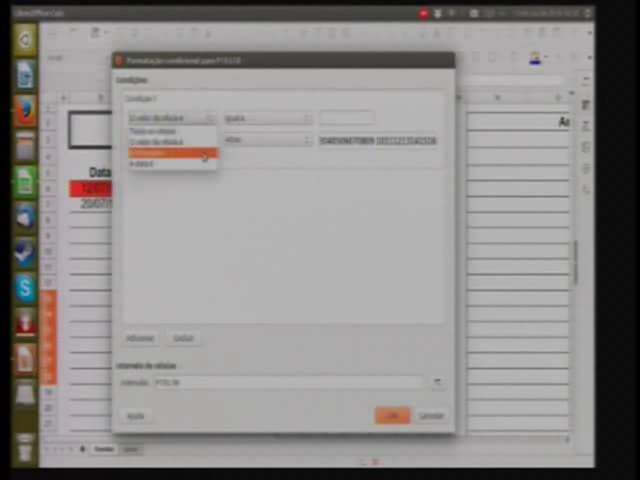
- Make the first condition 'Formula is' with a PROCV lookup against the F$1 date list
click(160, 158)
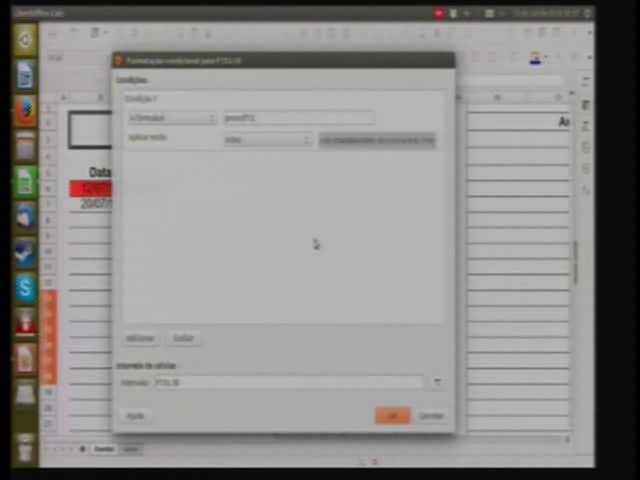
text(4)
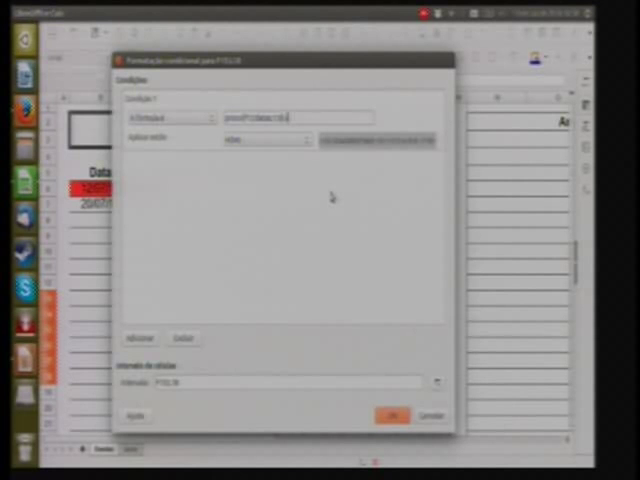
text(F$1)
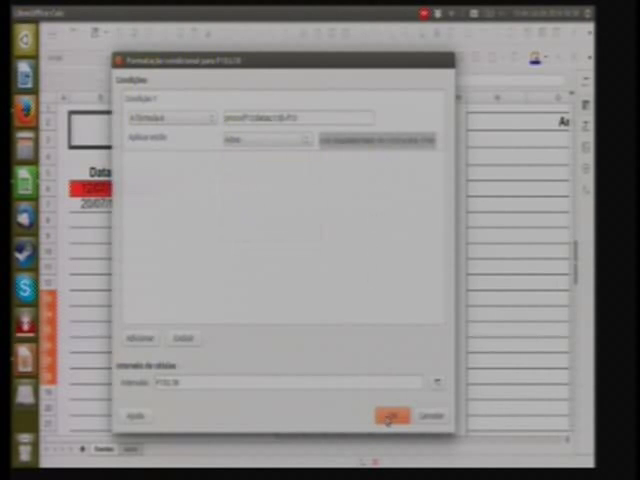
- Apply the formula-based rule so July days with agenda entries shade grey
click(388, 415)
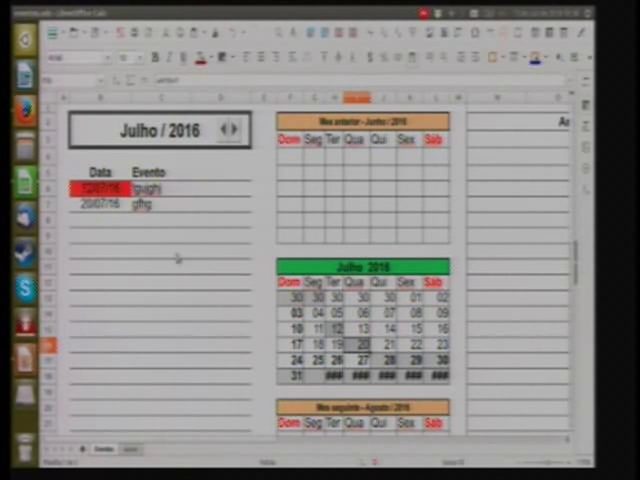
- Add 15/07/16 as a third agenda date and move to its Evento cell
click(100, 218)
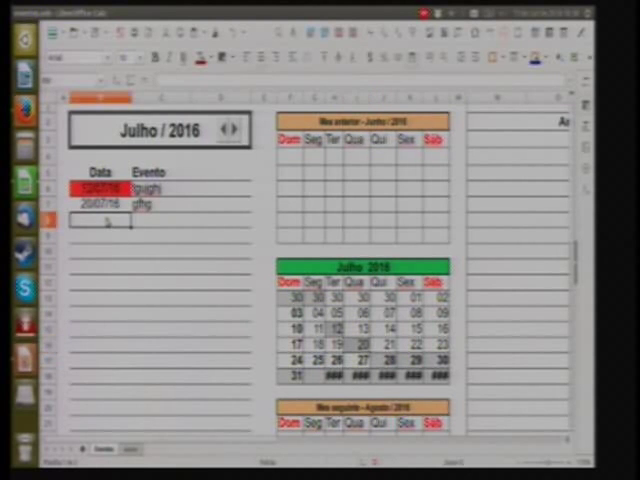
text(15/07/16)
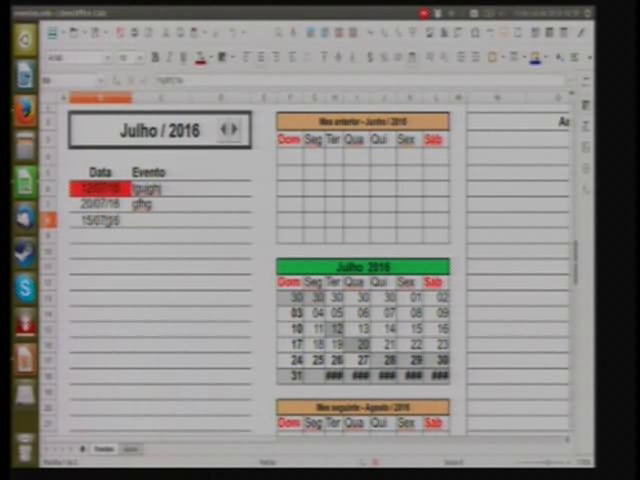
click(155, 221)
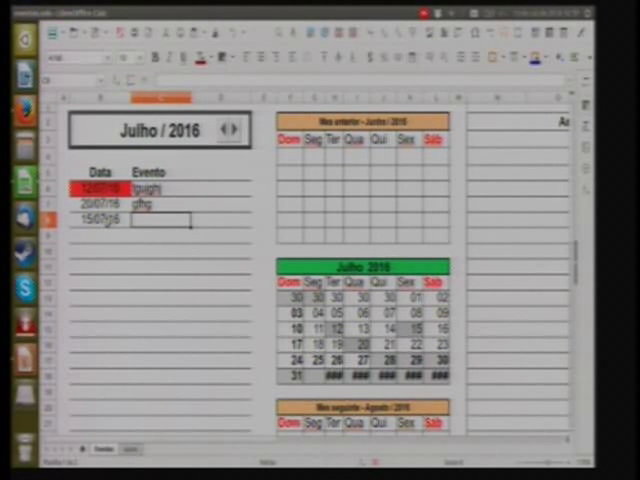